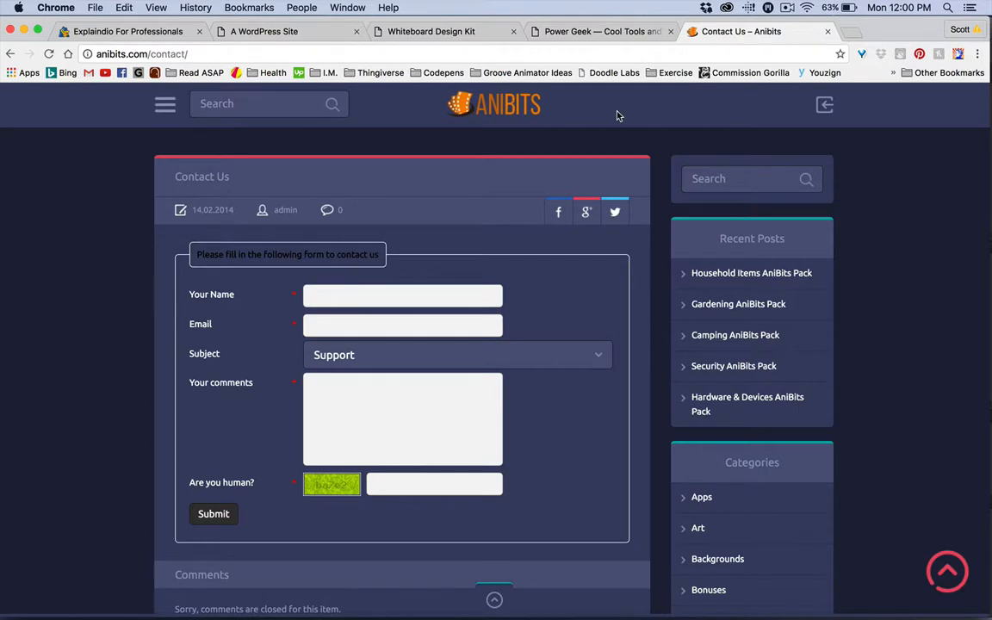
pyautogui.moveTo(440, 88)
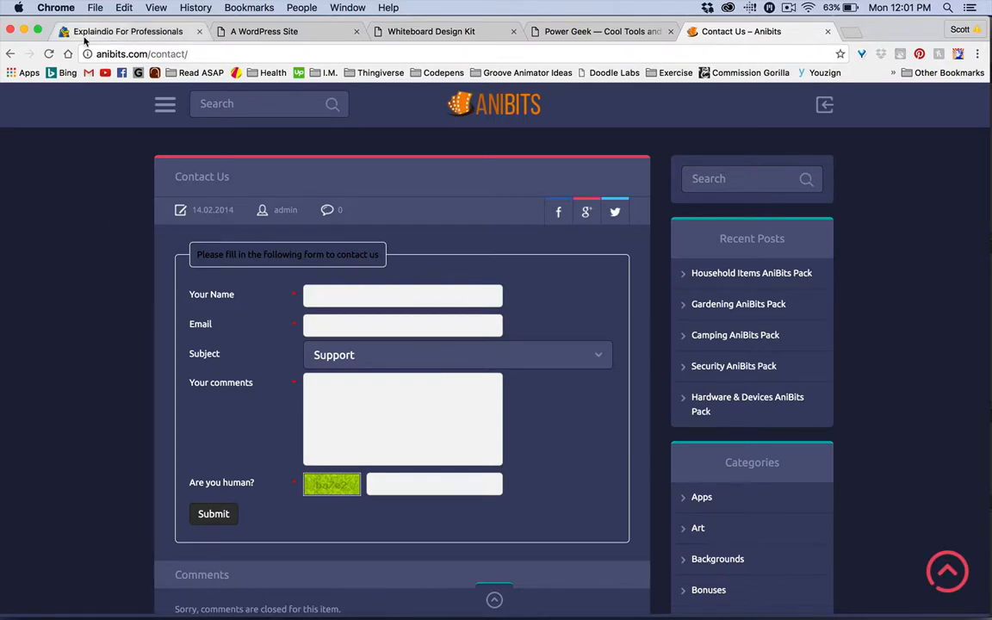
# - Show the Explaindio For Professionals course topics down to the Only $27.00 Buy Now box
pyautogui.click(128, 31)
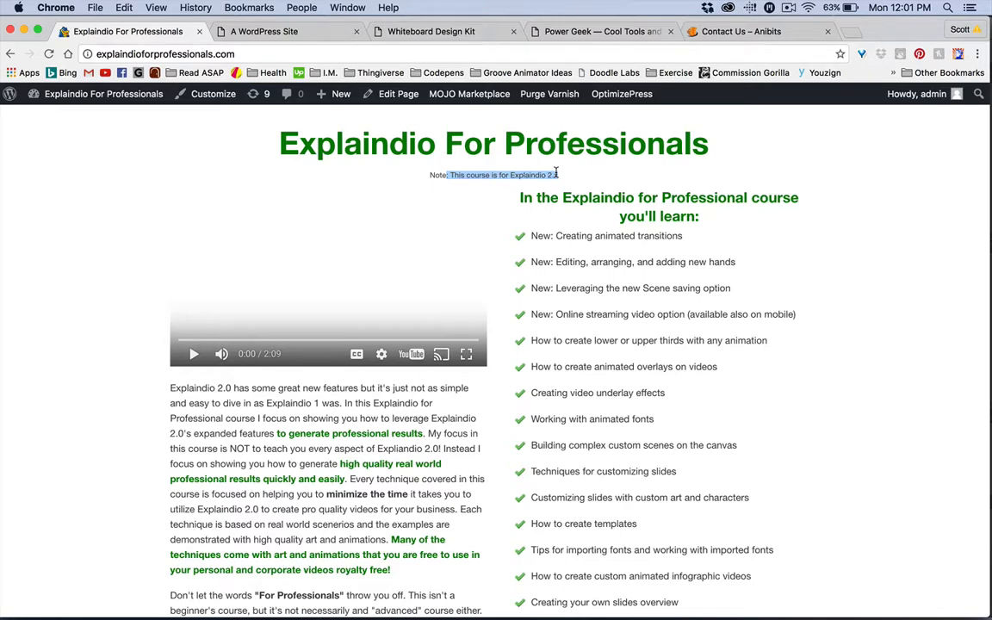
pyautogui.moveTo(565, 185)
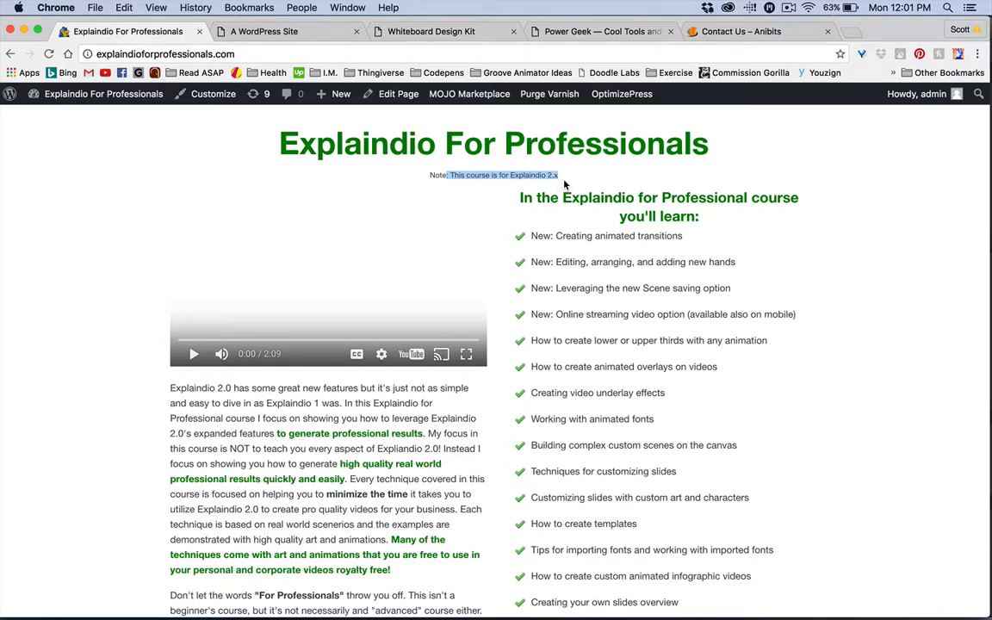
pyautogui.moveTo(610, 326)
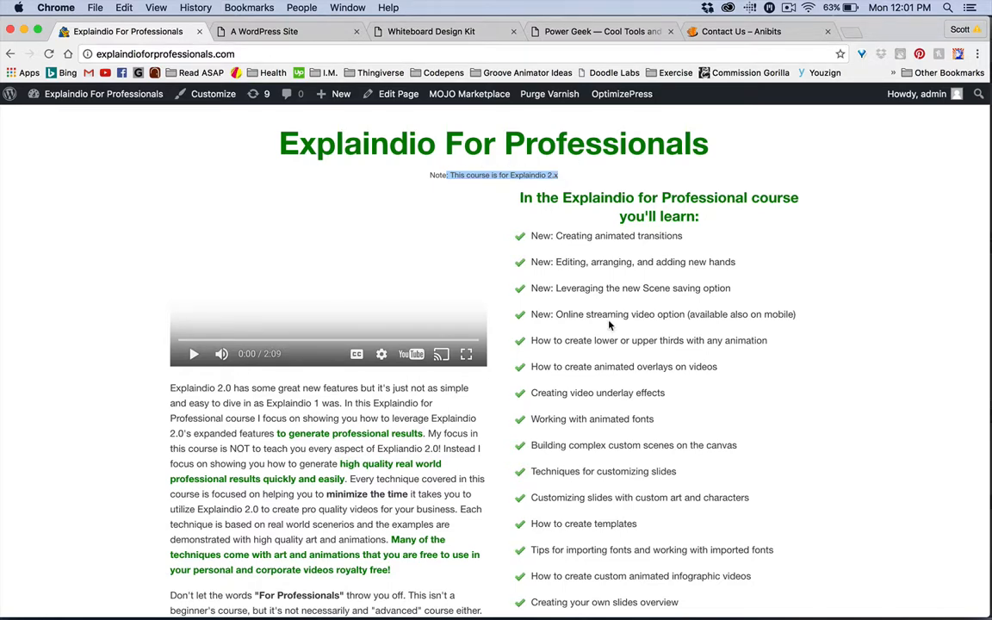
pyautogui.scroll(-3)
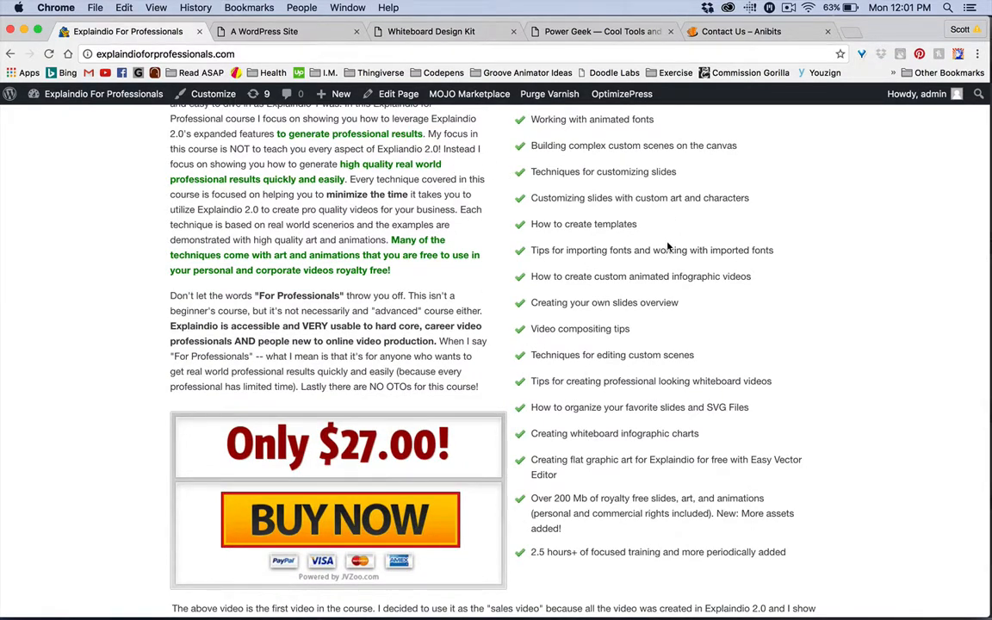
pyautogui.moveTo(551, 297)
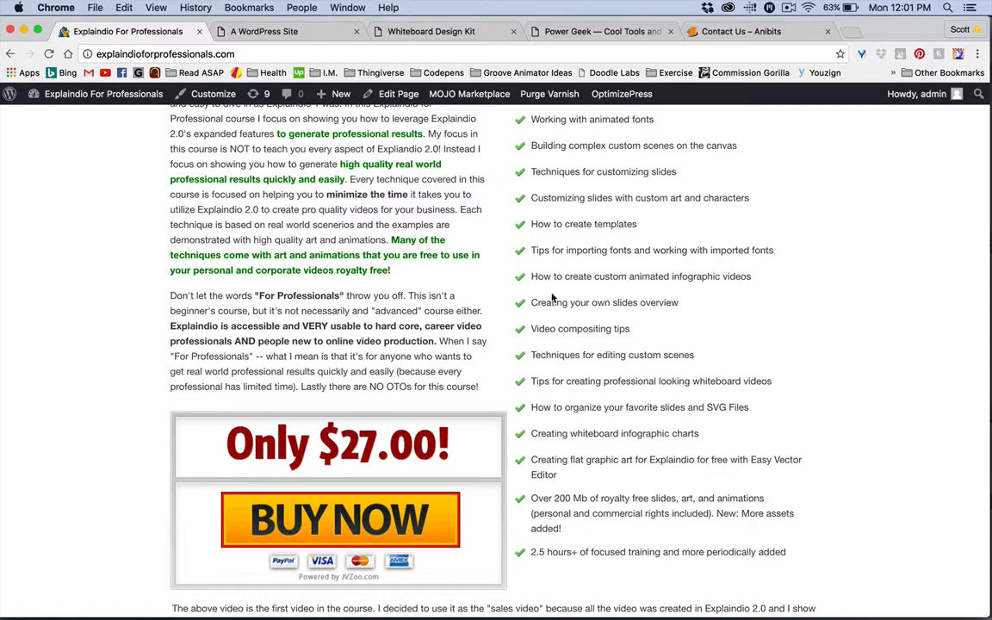
pyautogui.scroll(-3)
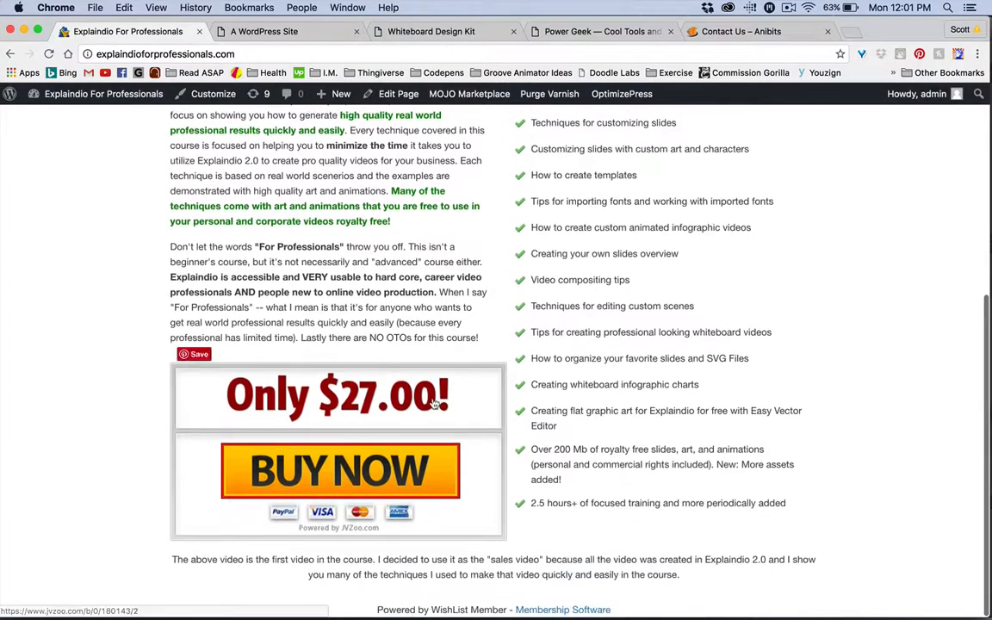
# - Browse the Whiteboard Reboot Revolution site's $37 offer and asset preview video grid
pyautogui.click(263, 31)
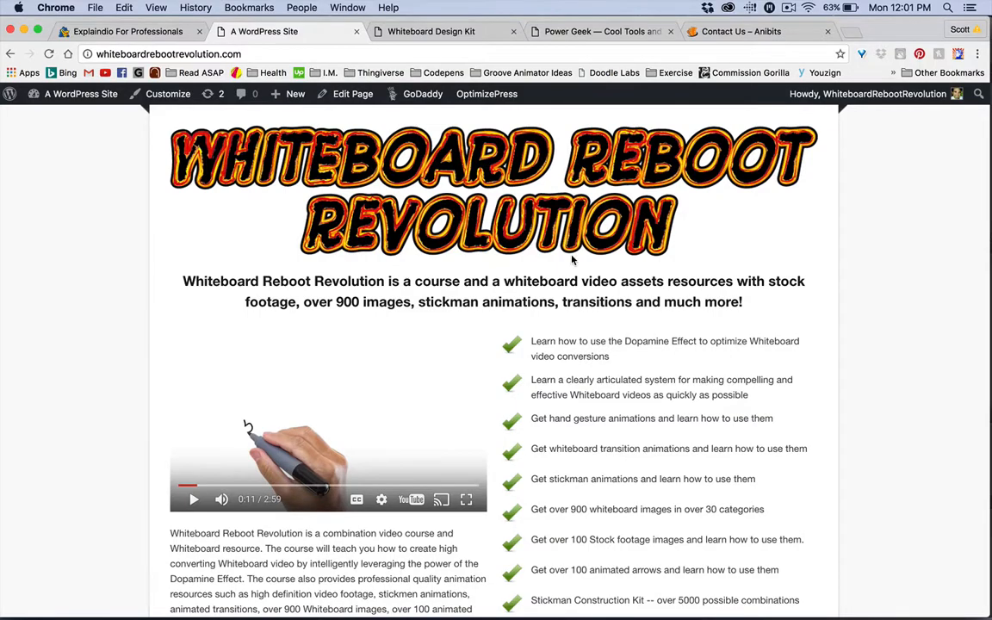
pyautogui.scroll(-3)
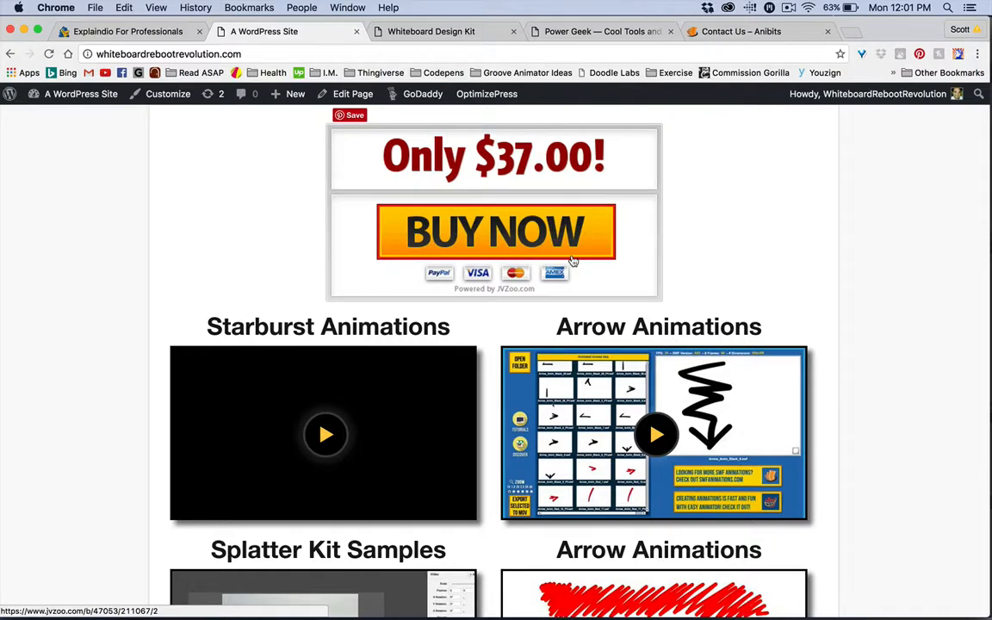
pyautogui.scroll(-3)
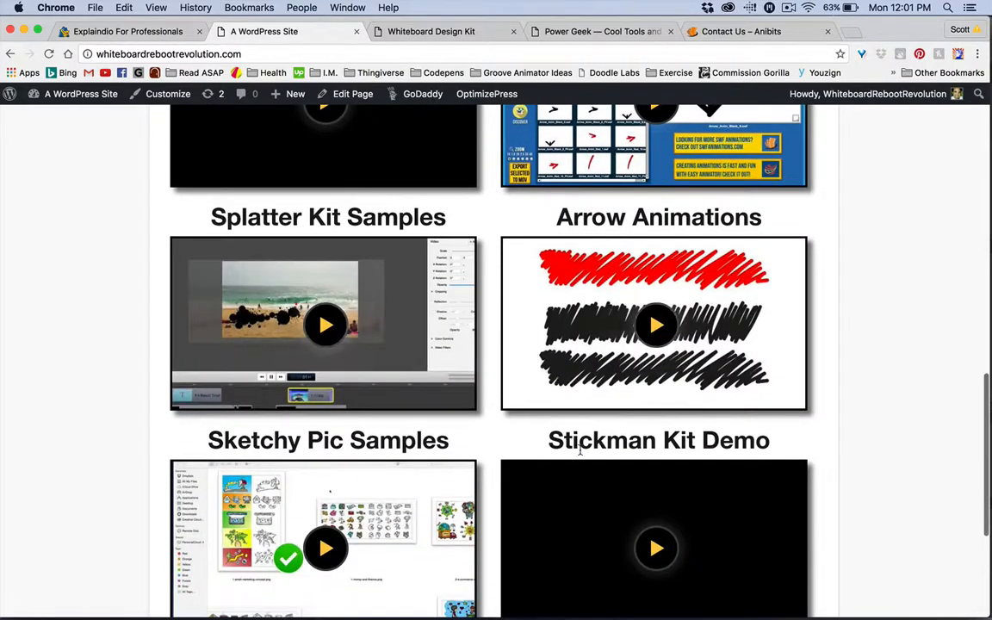
pyautogui.scroll(-3)
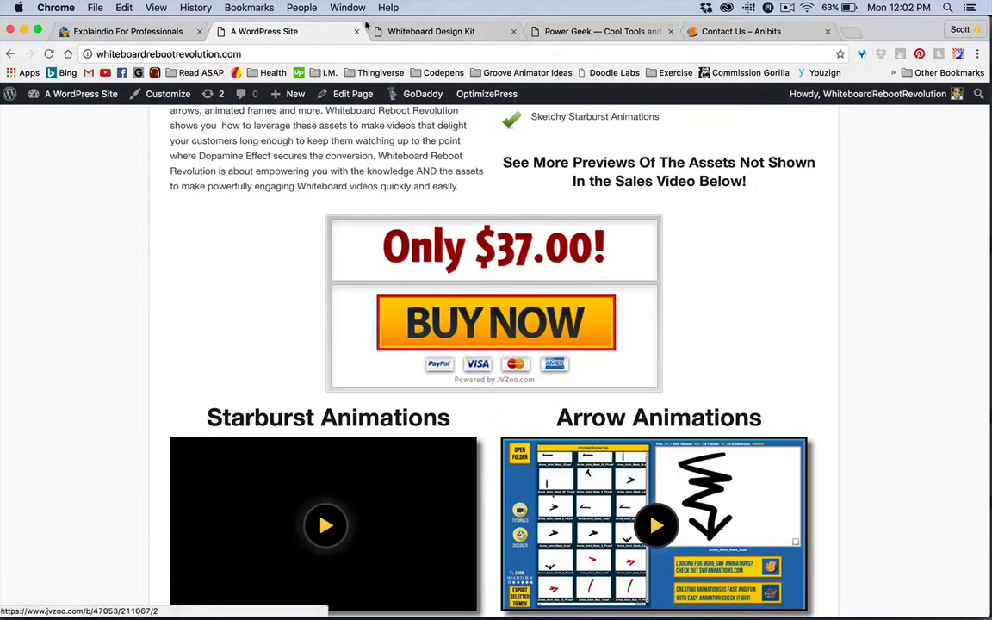
# - Browse the Whiteboard Power Kit's arrows, business icons and comic bursts to the comic strip boxes
pyautogui.click(430, 31)
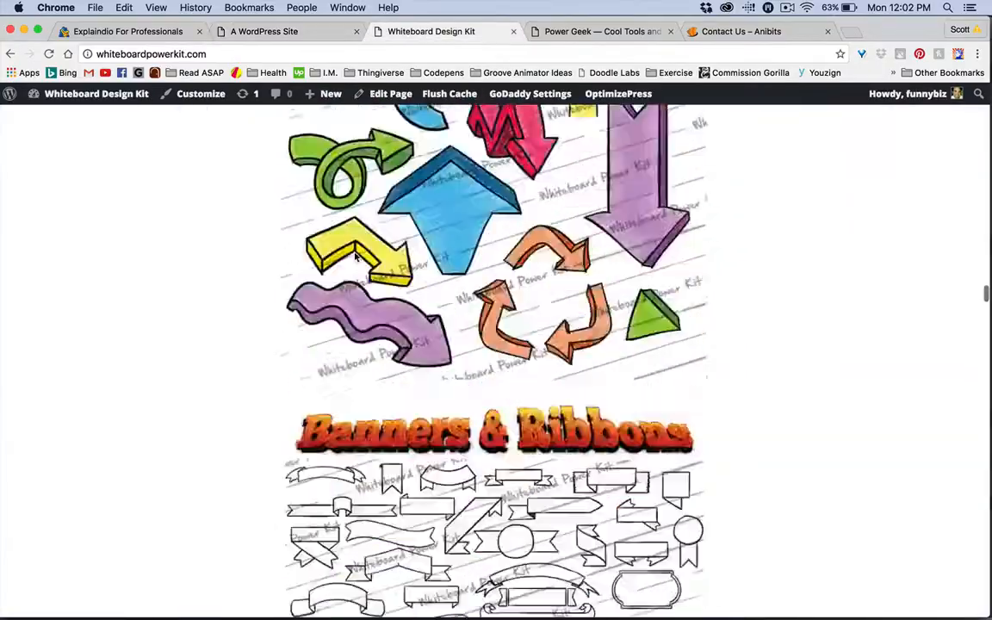
pyautogui.scroll(3)
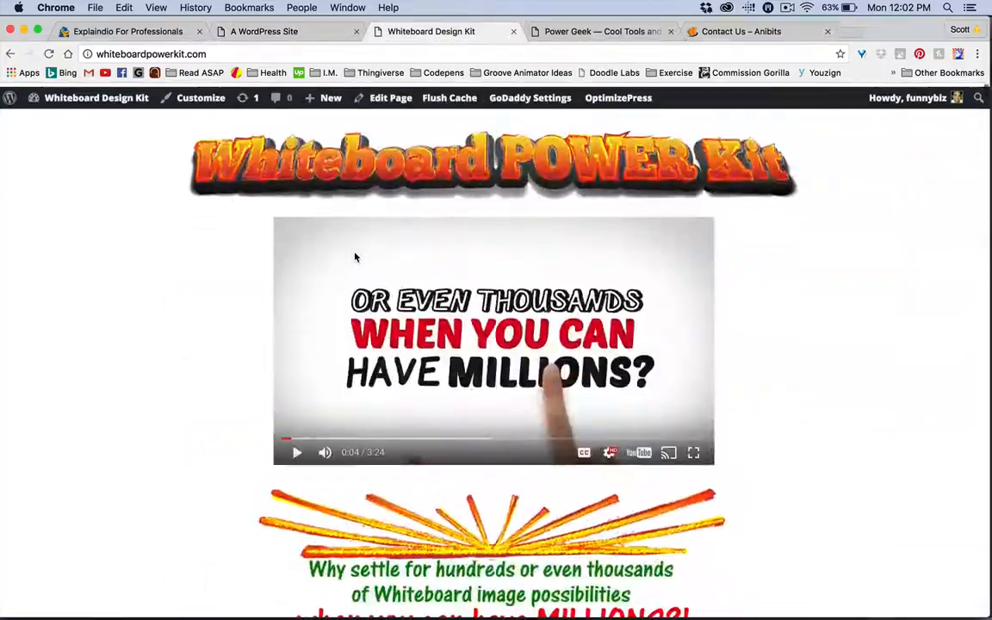
pyautogui.scroll(-3)
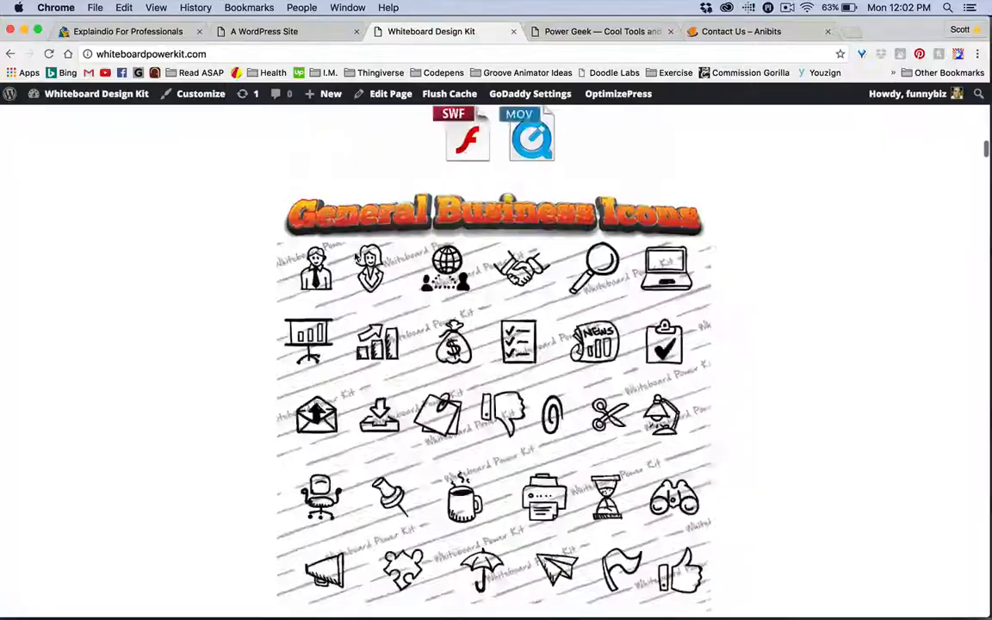
pyautogui.scroll(-3)
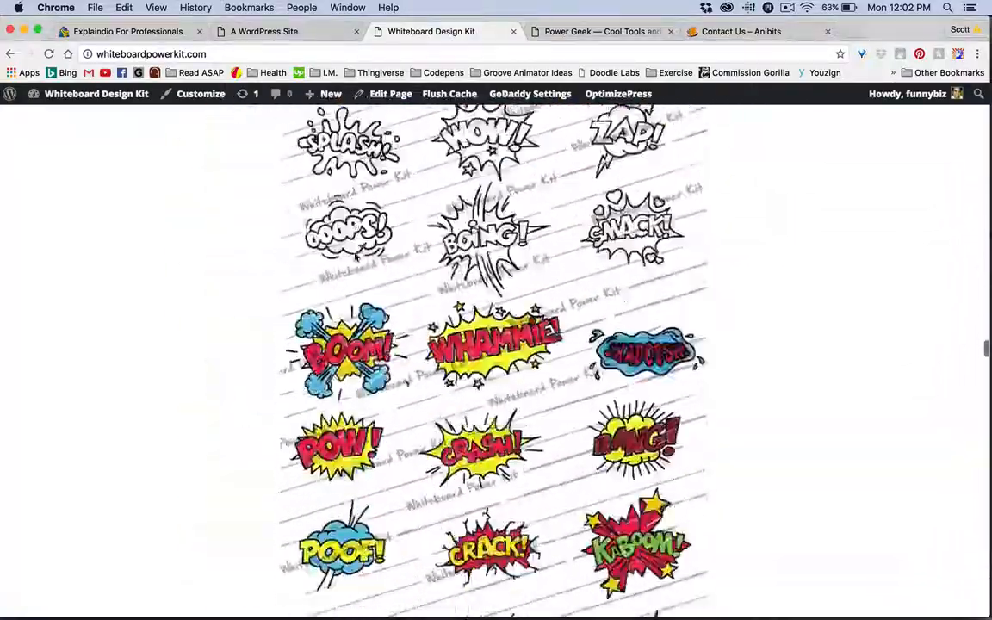
pyautogui.scroll(-3)
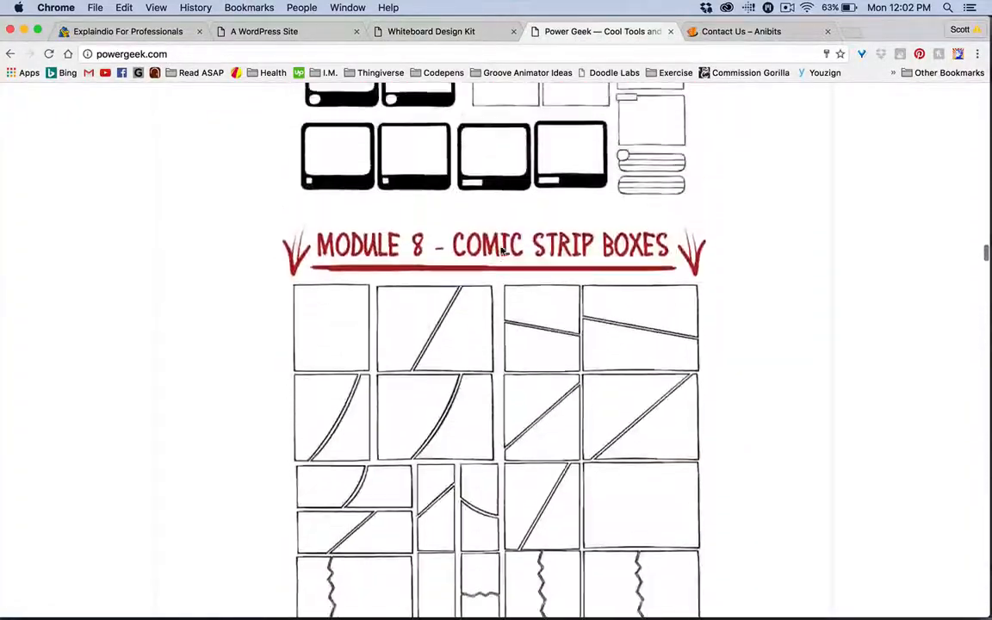
# - Scroll the Power Geek page past Module 13 Social Icons to Module 19: Arrows
pyautogui.scroll(-3)
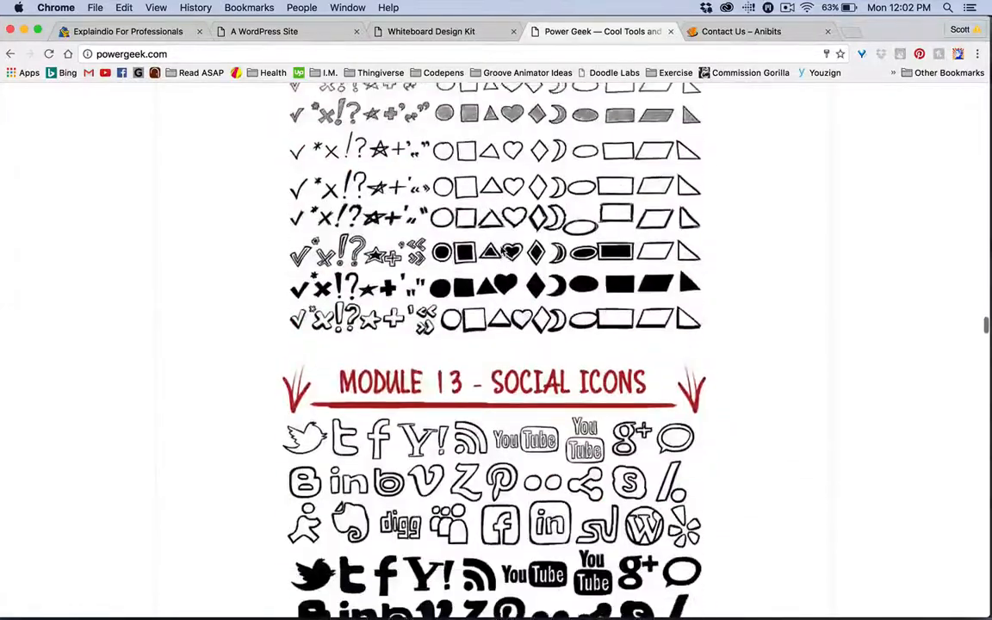
pyautogui.scroll(-3)
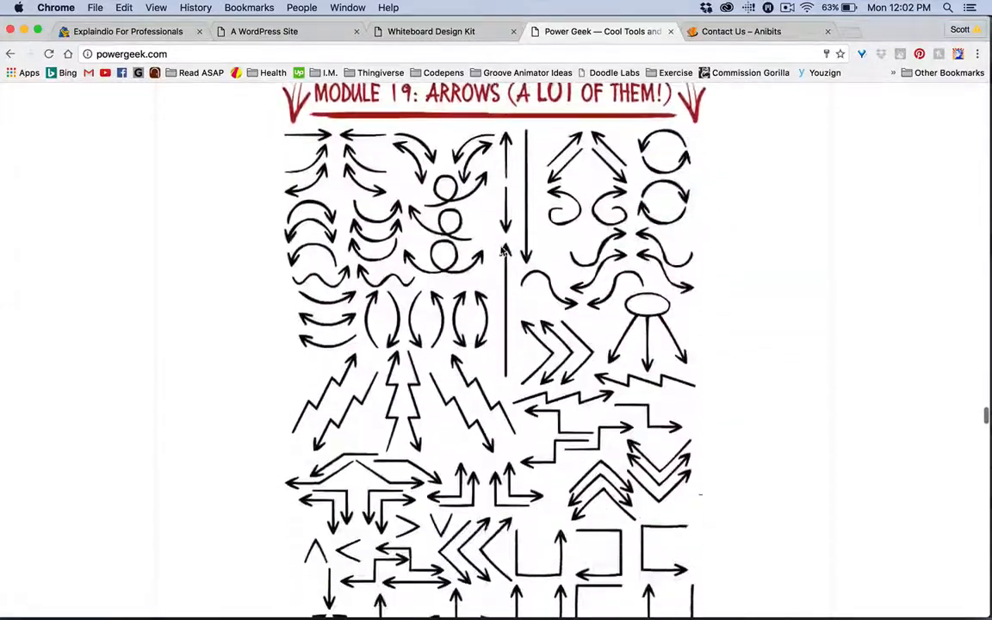
pyautogui.scroll(-3)
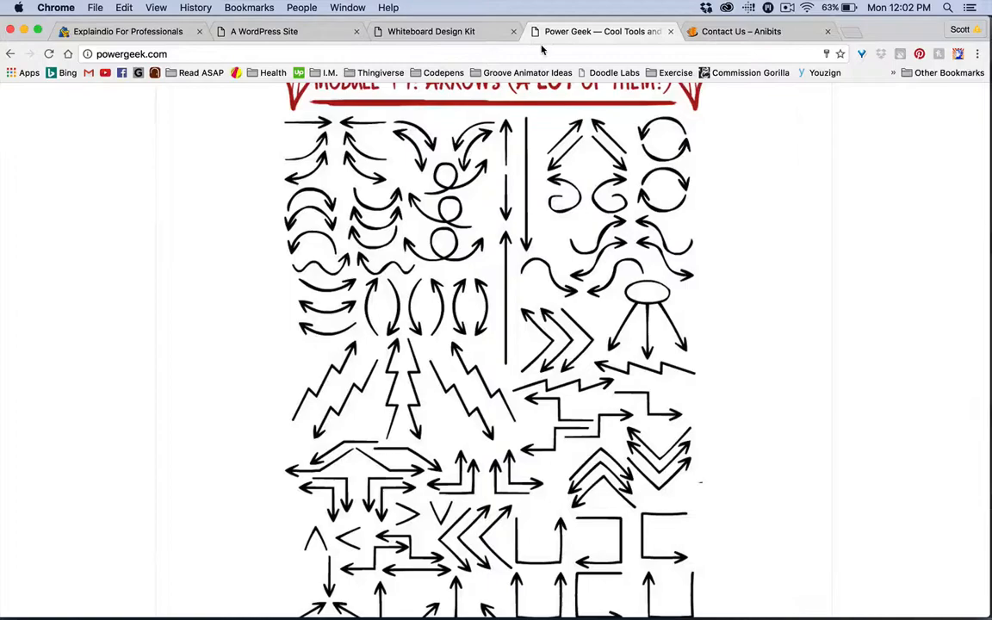
pyautogui.scroll(-3)
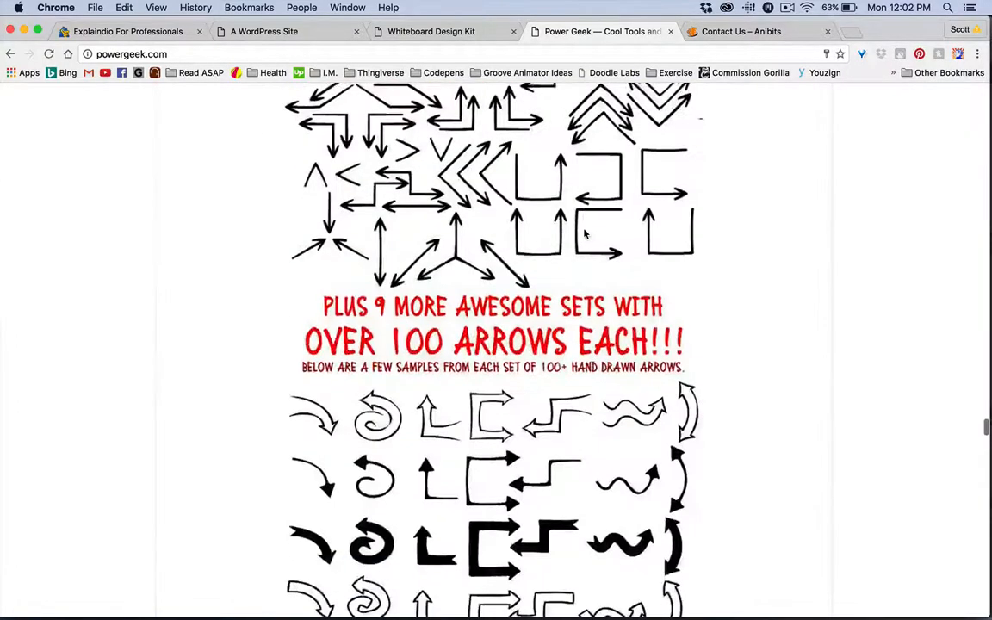
pyautogui.scroll(-3)
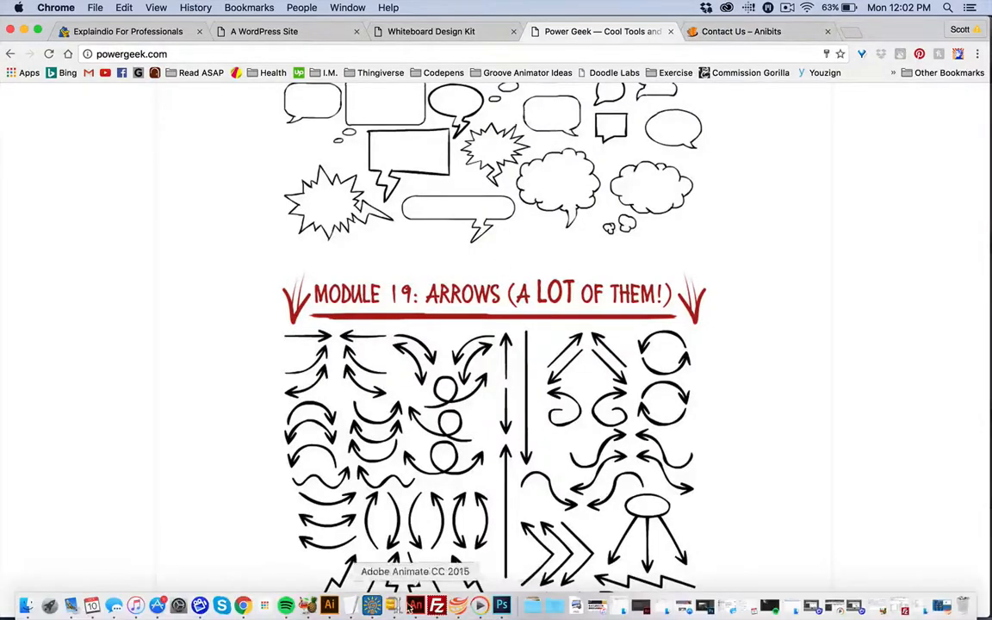
# - Switch from Chrome to Illustrator via the Dock icon
pyautogui.click(391, 605)
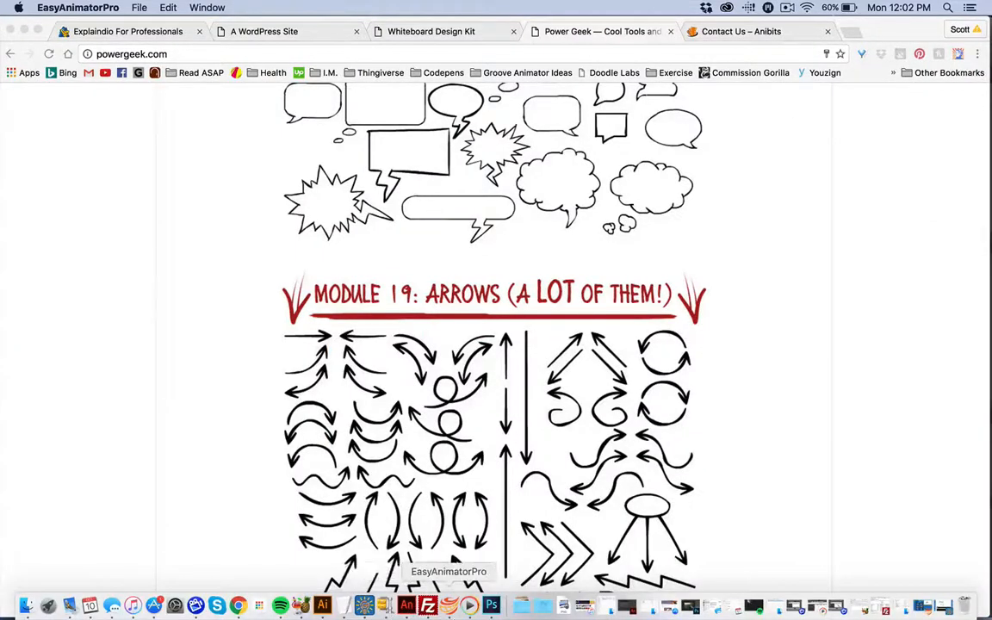
pyautogui.moveTo(301, 607)
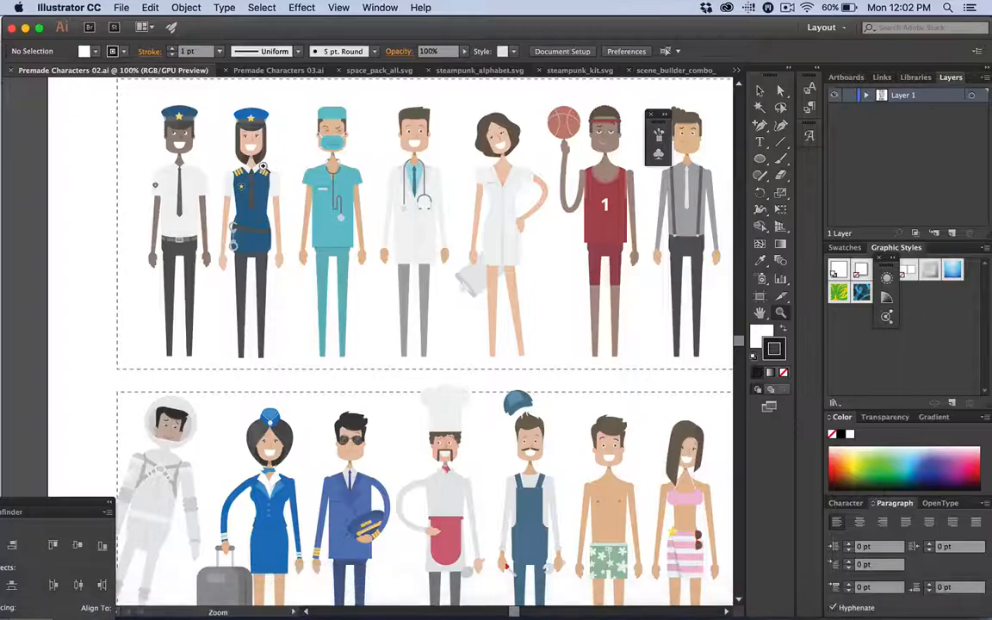
# - Scroll through the Premade Characters 02.ai sheet
pyautogui.scroll(-3)
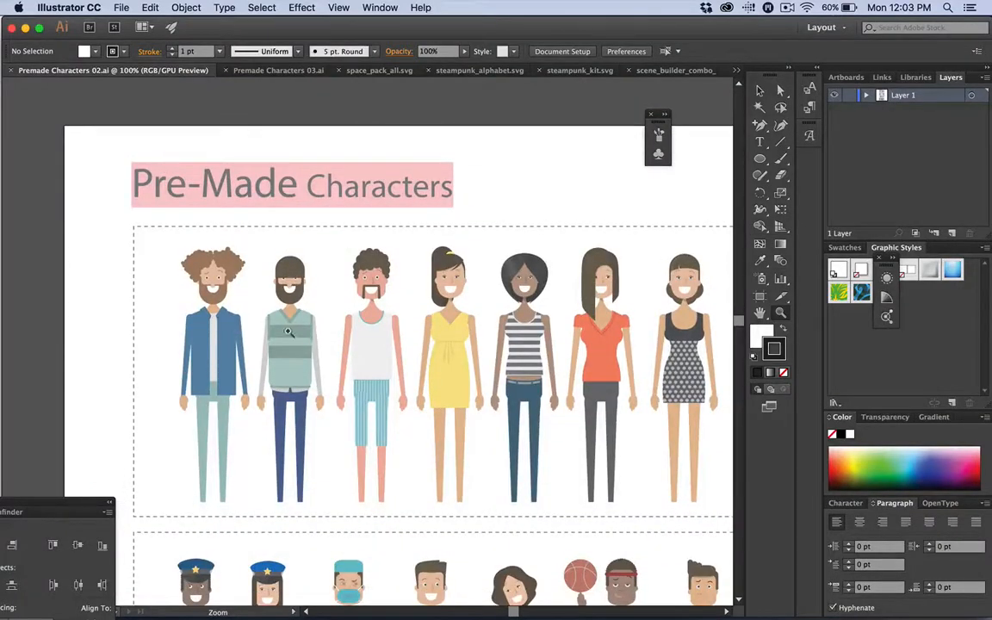
pyautogui.moveTo(385, 343)
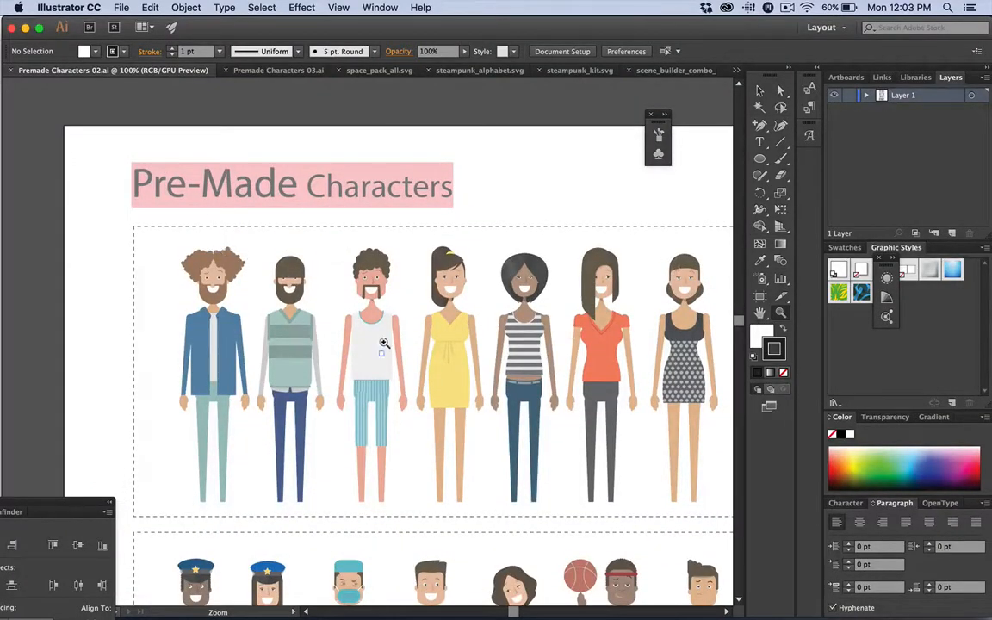
pyautogui.scroll(-3)
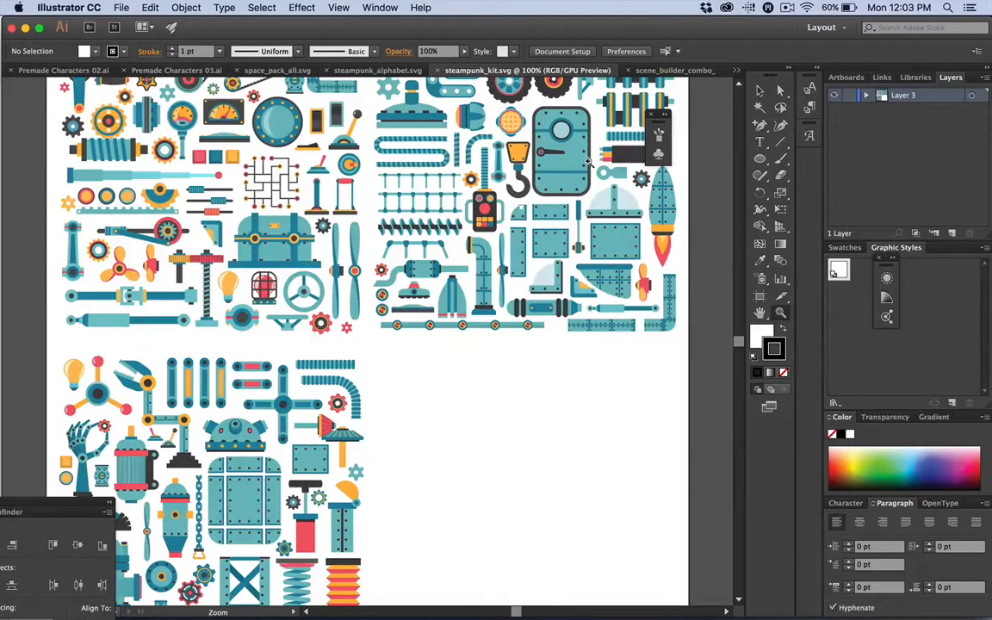
# - Browse the scene_builder_combo_1.jpg illustrations
pyautogui.click(610, 70)
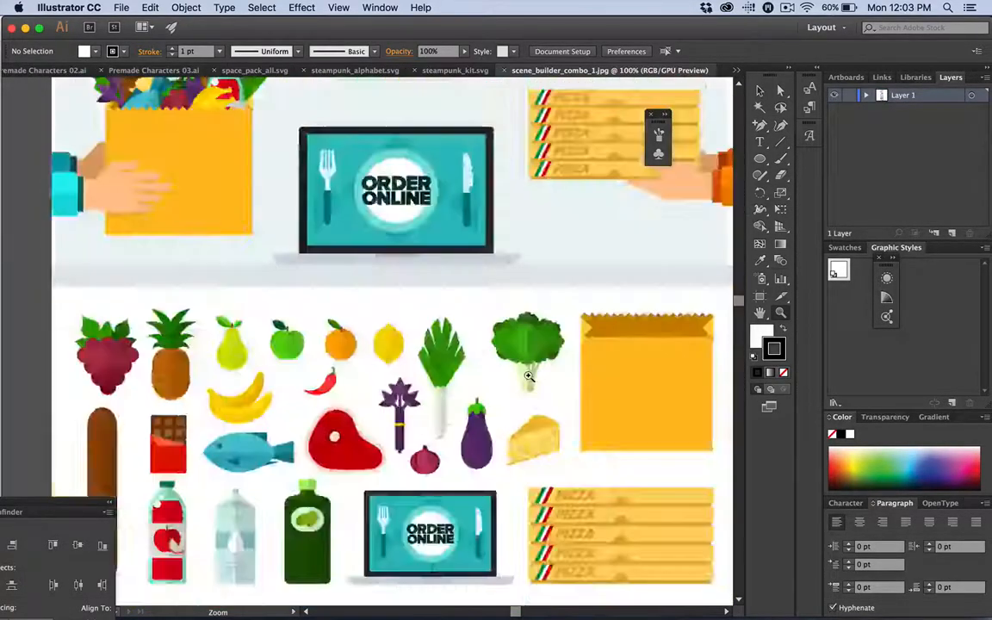
pyautogui.scroll(-3)
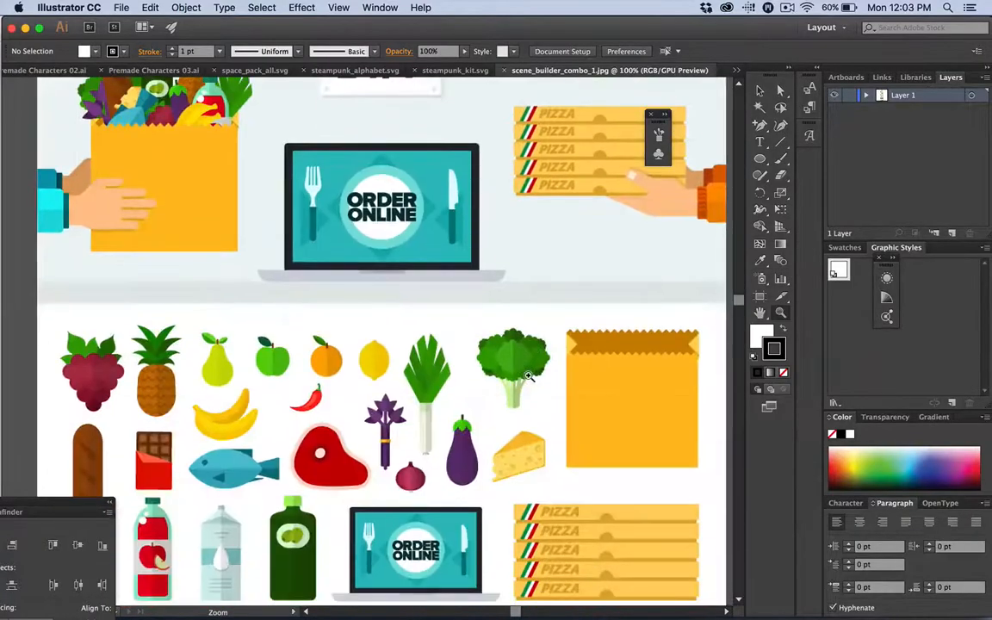
pyautogui.scroll(-3)
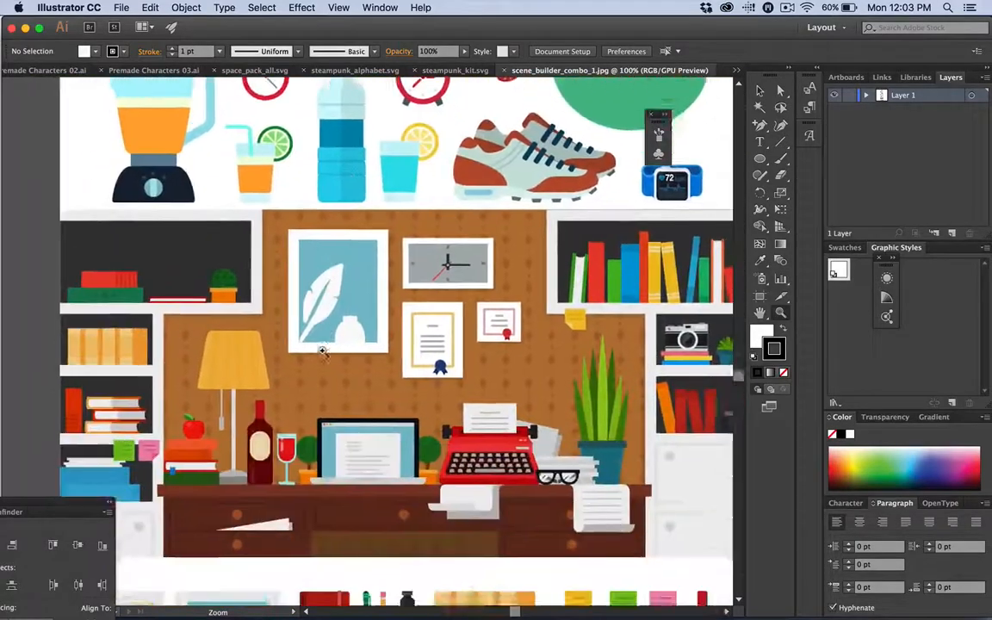
pyautogui.scroll(-3)
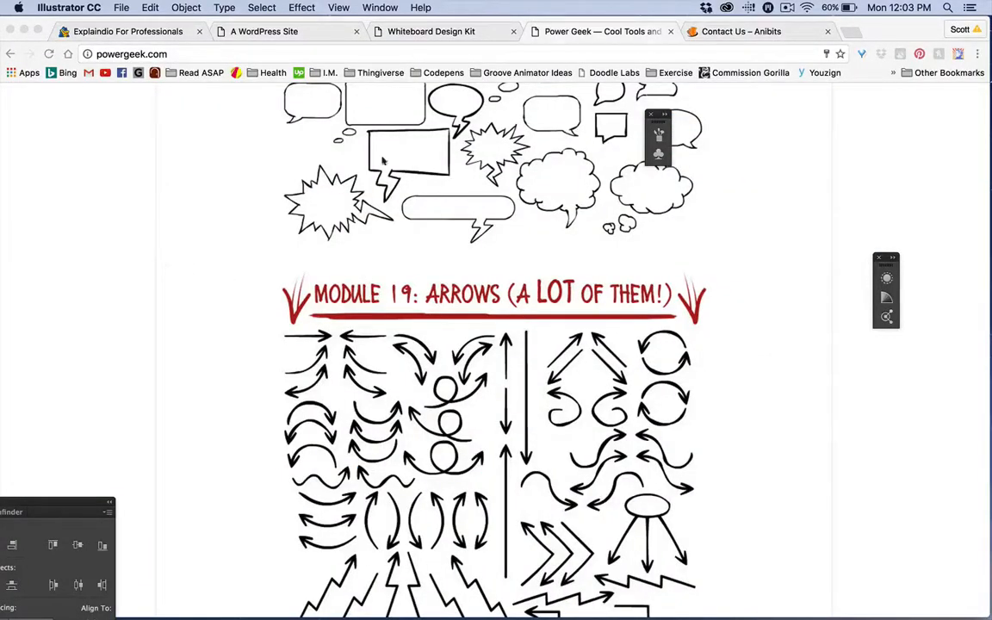
# - Switch to the 'Contact Us – Anibits' tab showing the empty support form
pyautogui.click(741, 31)
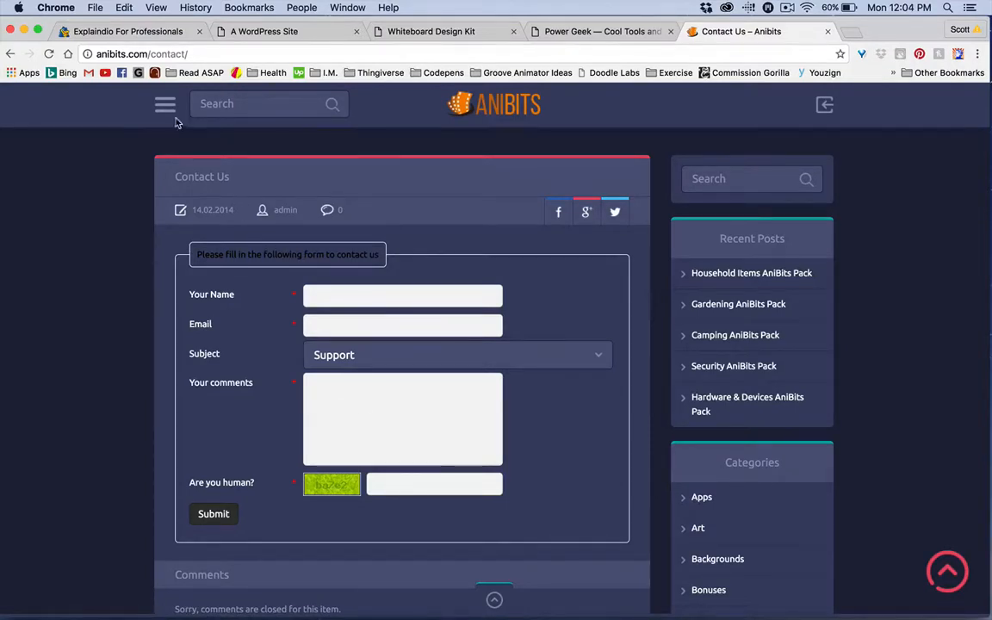
pyautogui.moveTo(99, 241)
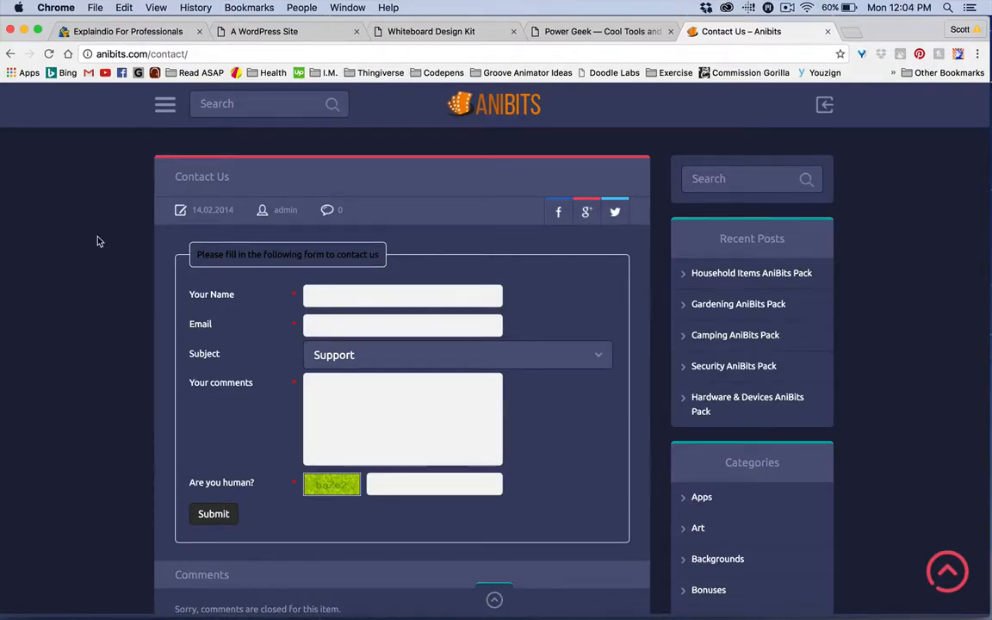